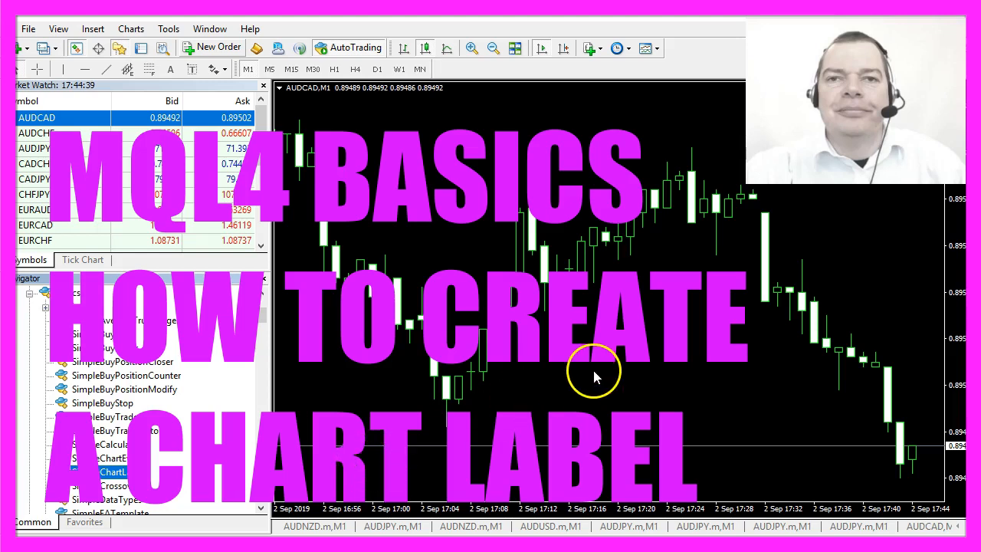
mouse_move(786, 161)
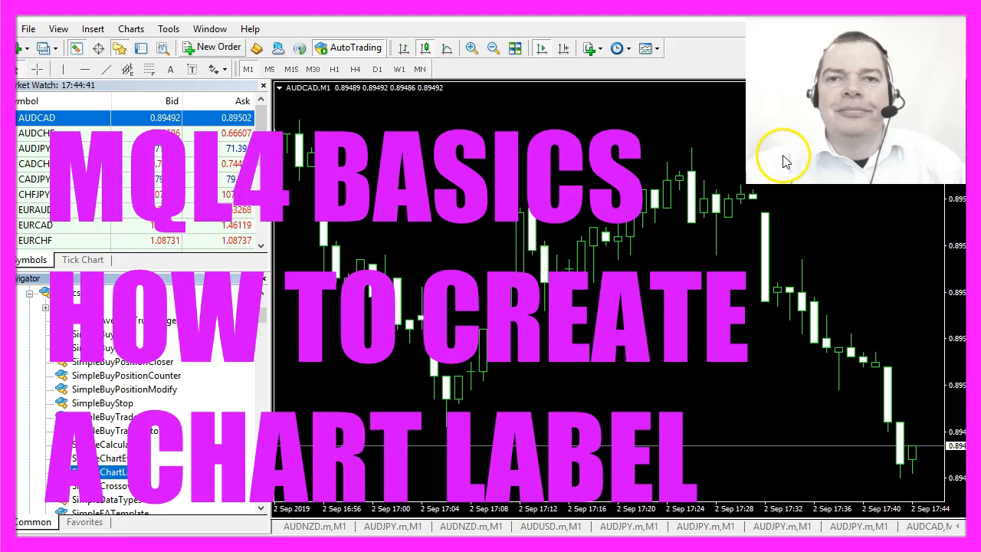
mouse_move(736, 161)
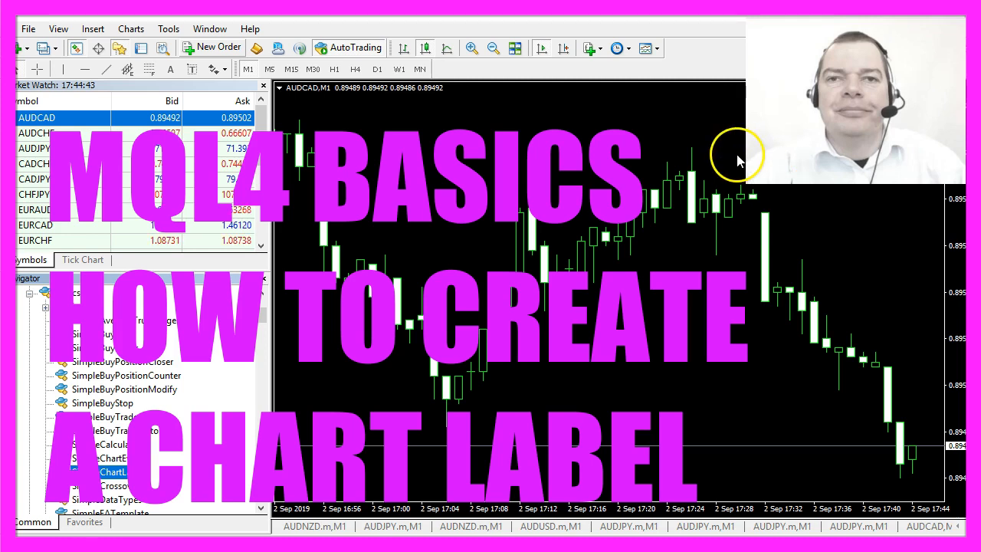
mouse_move(912, 161)
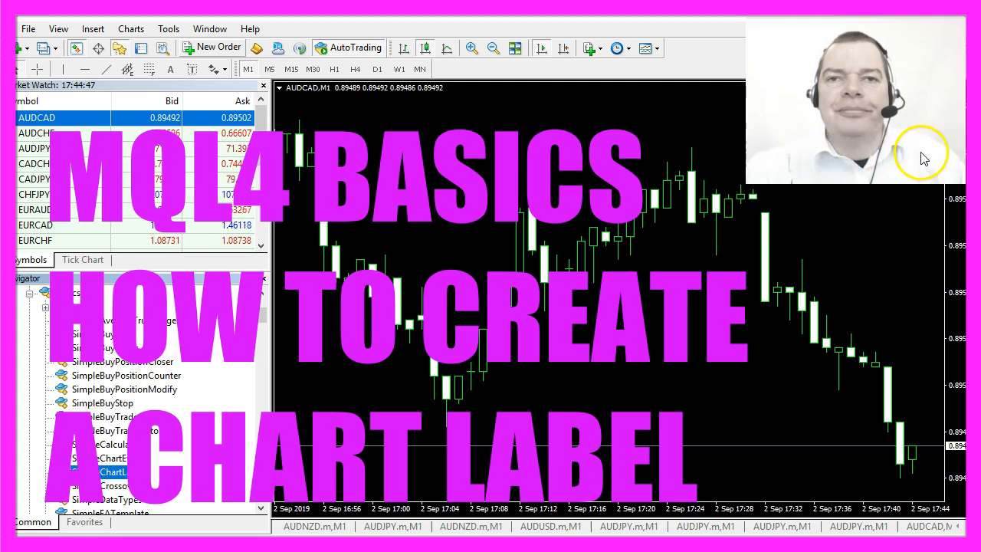
mouse_move(924, 456)
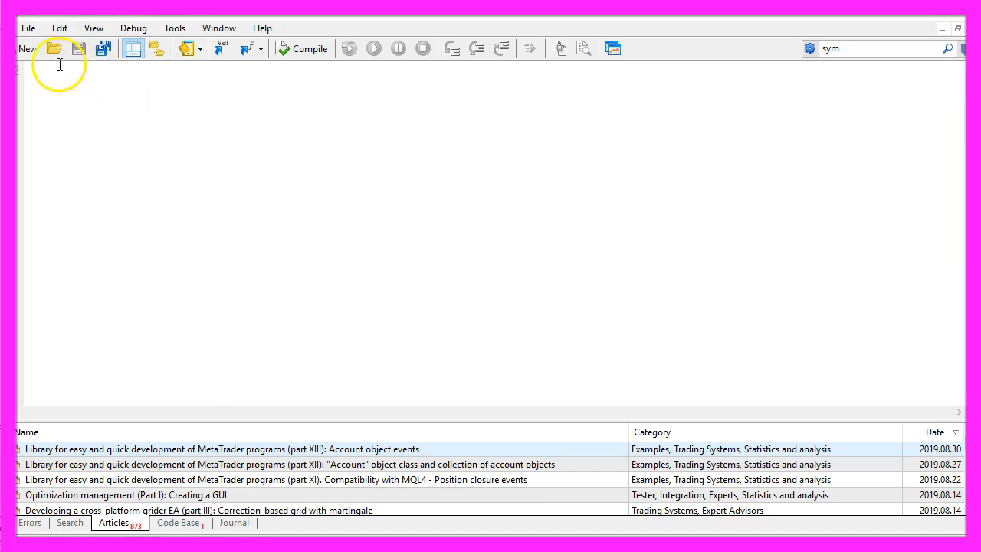
- Create a new template expert advisor named SimpleChartLabel.mq4
click(28, 28)
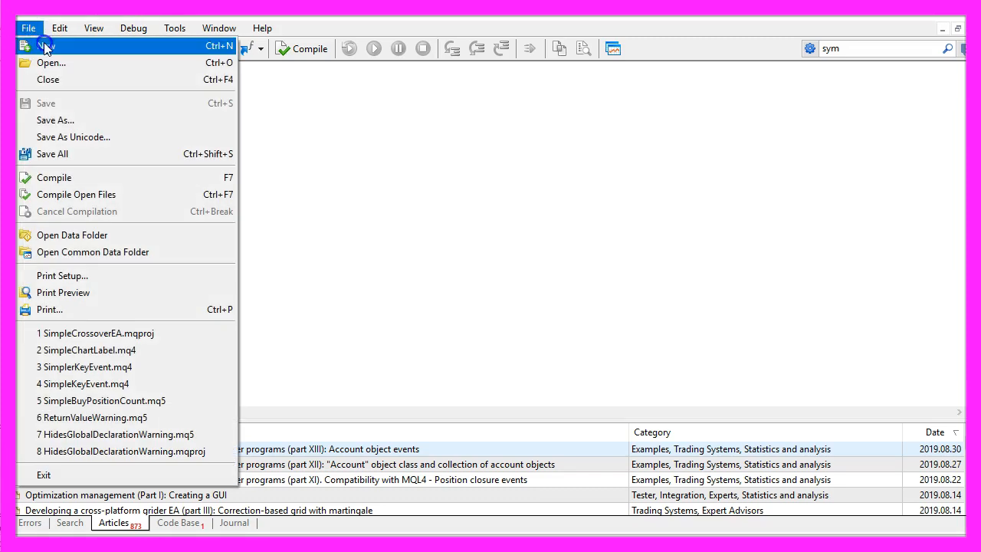
click(46, 45)
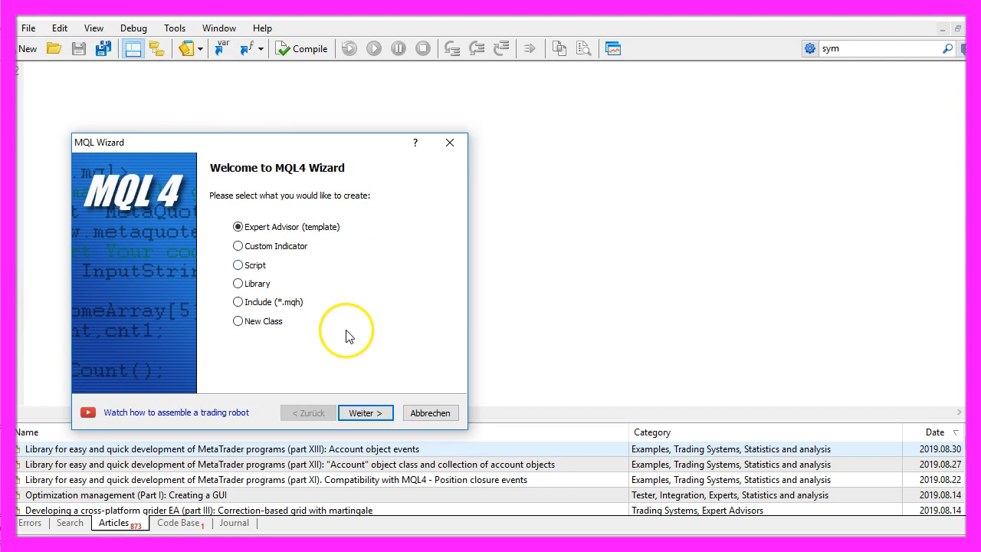
click(366, 412)
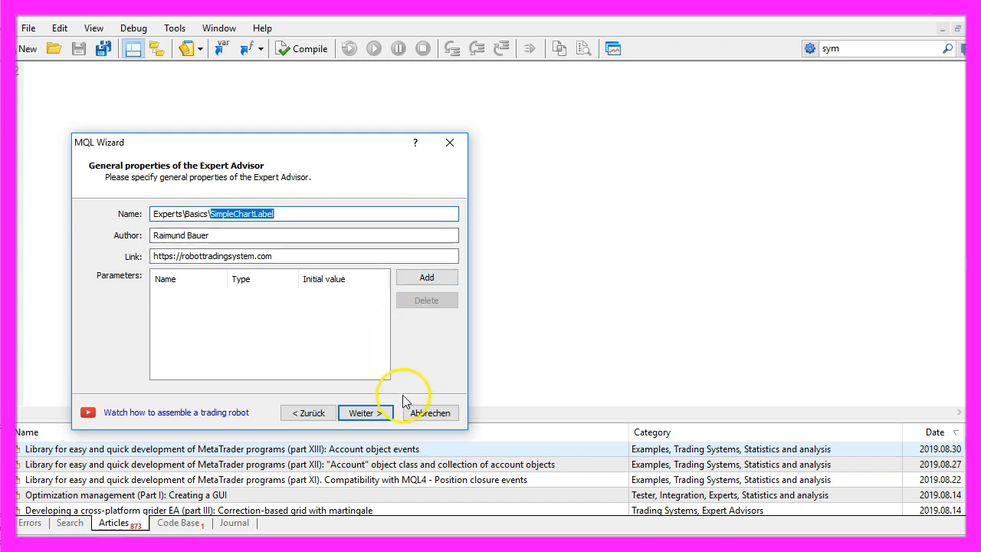
click(365, 413)
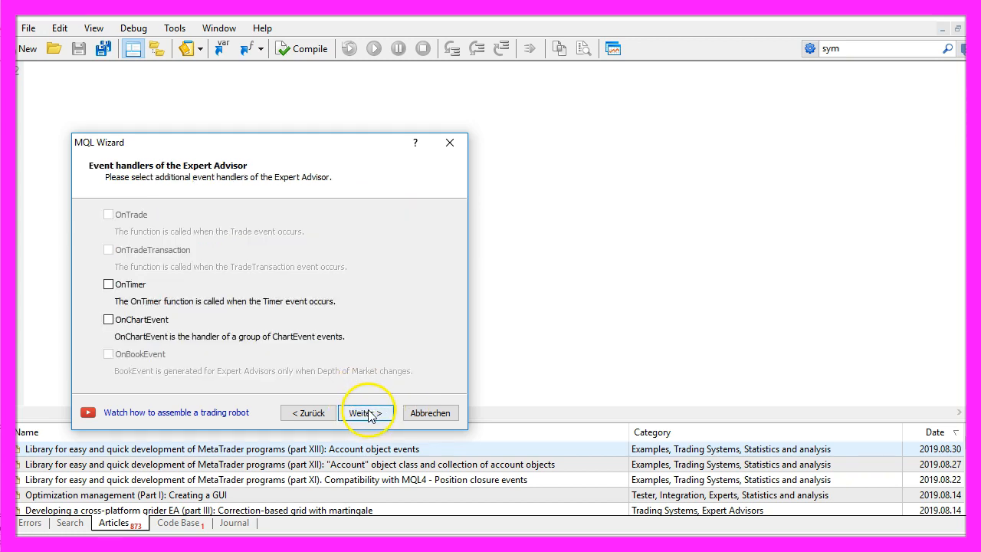
click(366, 413)
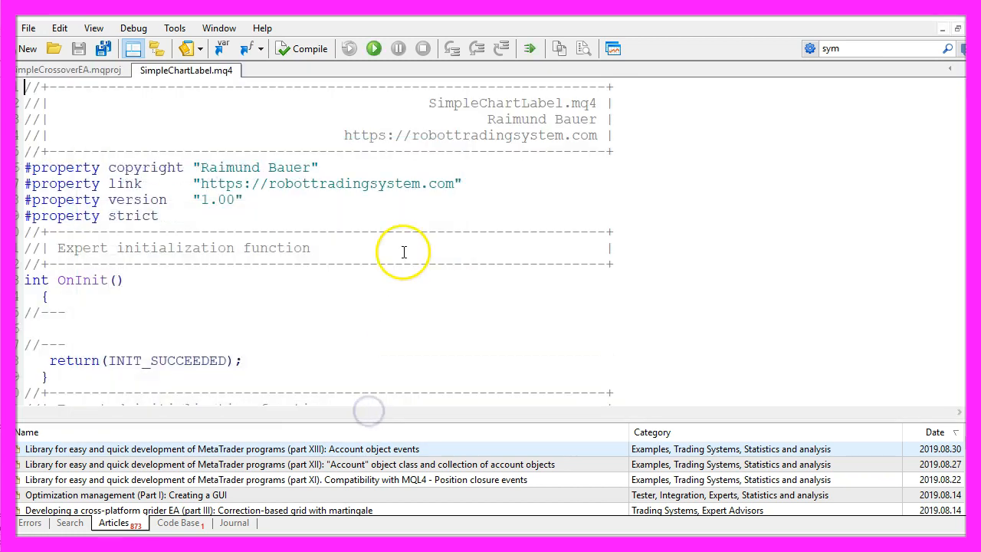
- In OnTick, add '// create the Object' and highlight ObjectCreate, Bid and OBJ_LABEL
scroll(down, 3)
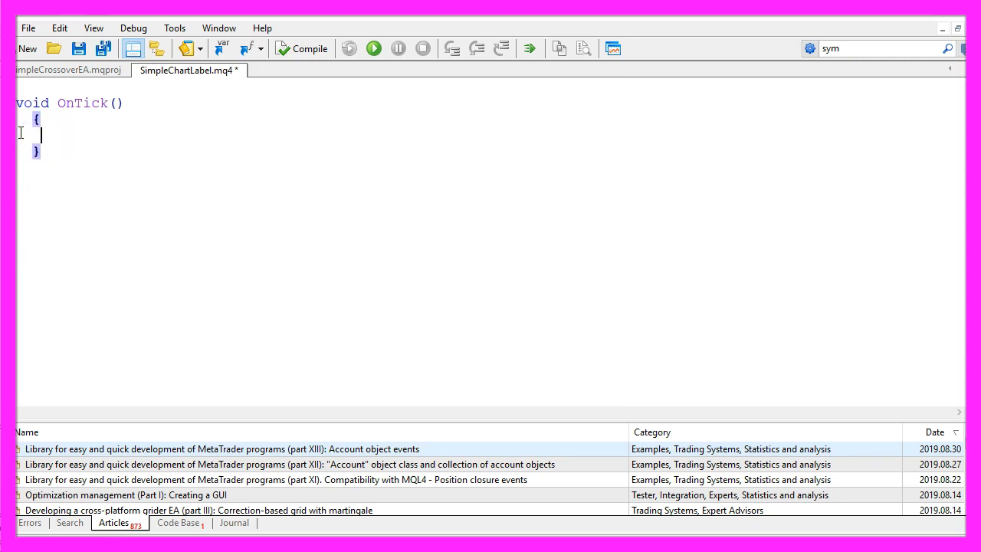
text(// create the Object)
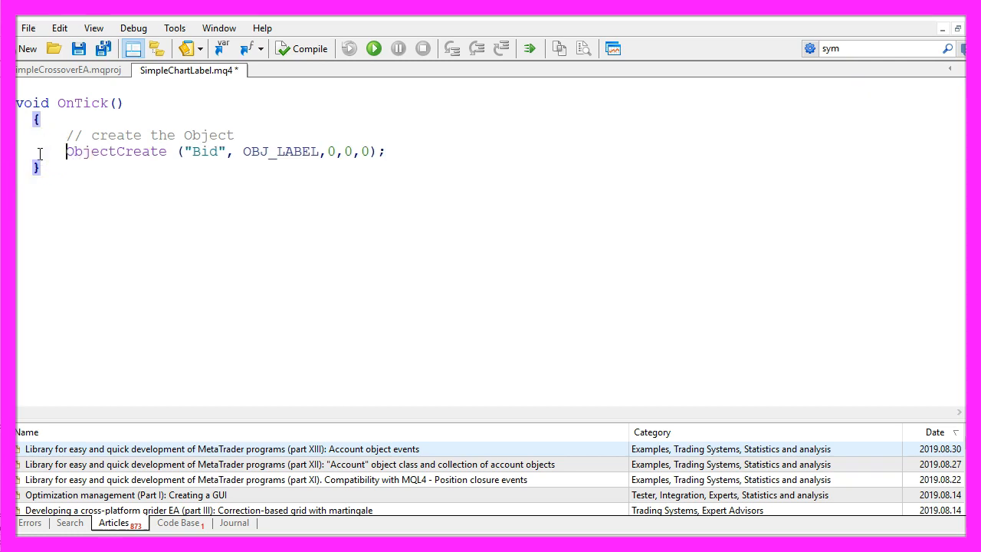
double_click(116, 151)
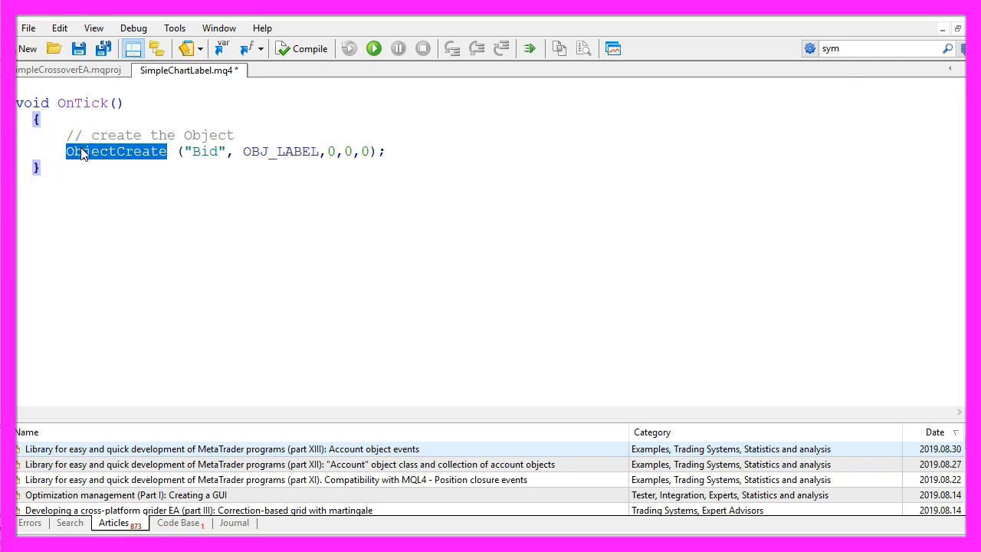
double_click(205, 151)
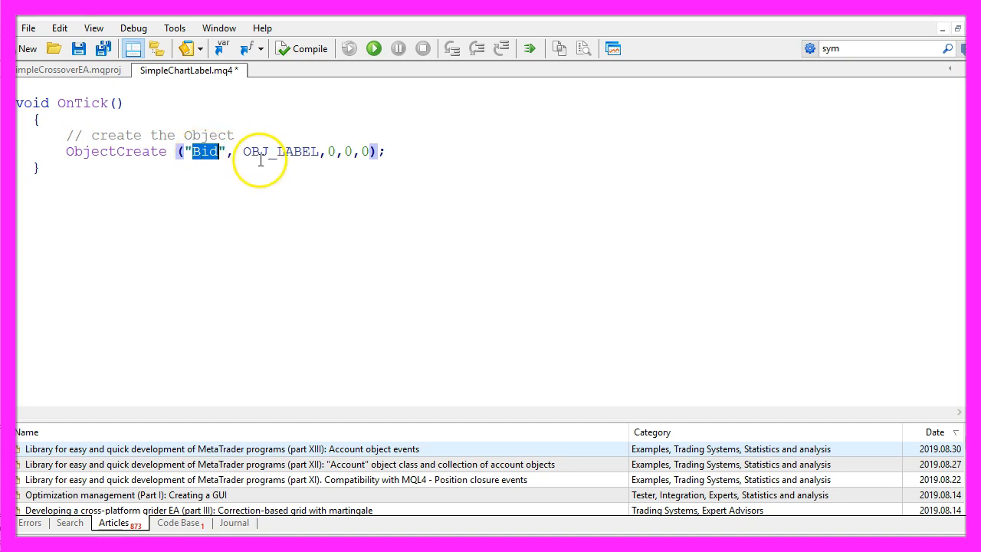
mouse_move(268, 146)
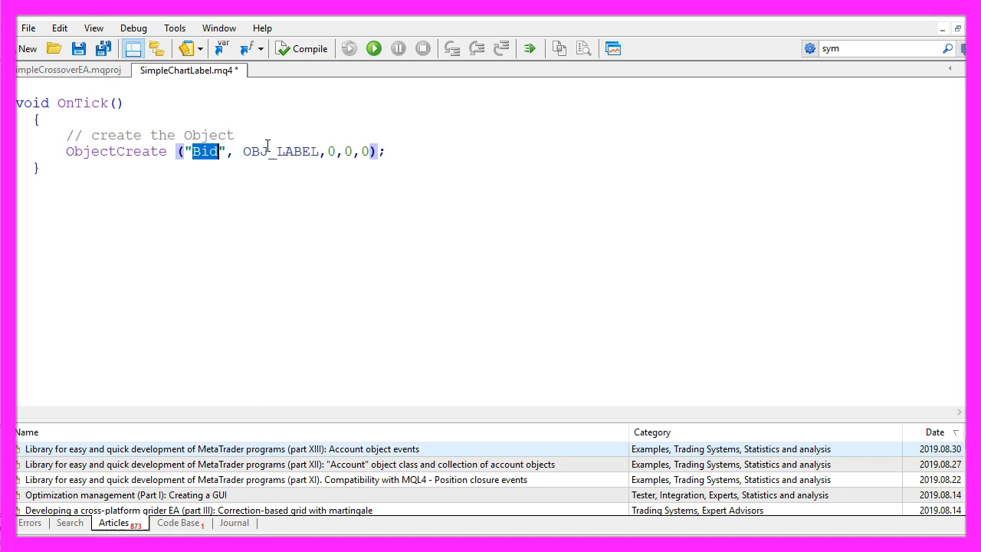
double_click(281, 151)
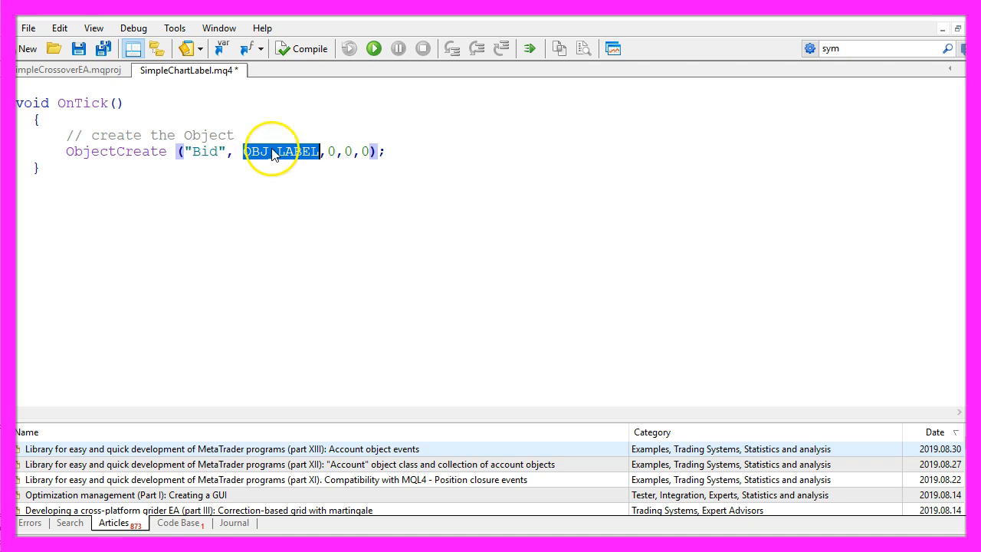
double_click(282, 151)
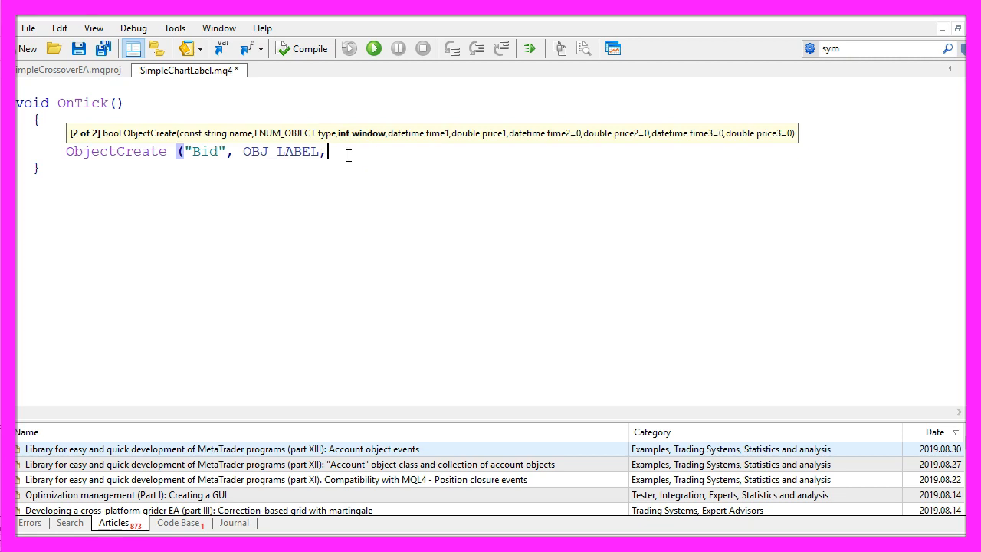
- Type the remaining 0,0,0 arguments of the ObjectCreate call
text(O)
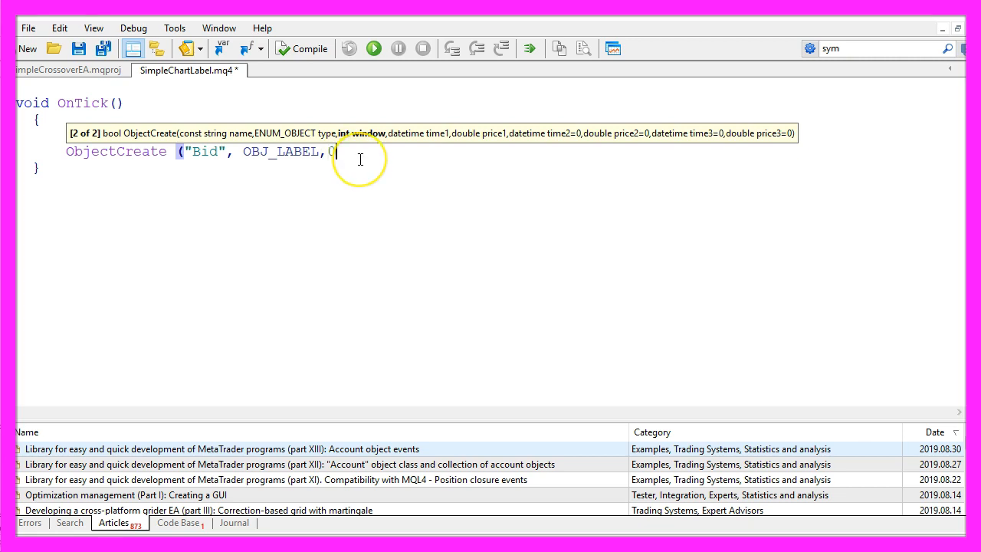
text(0,)
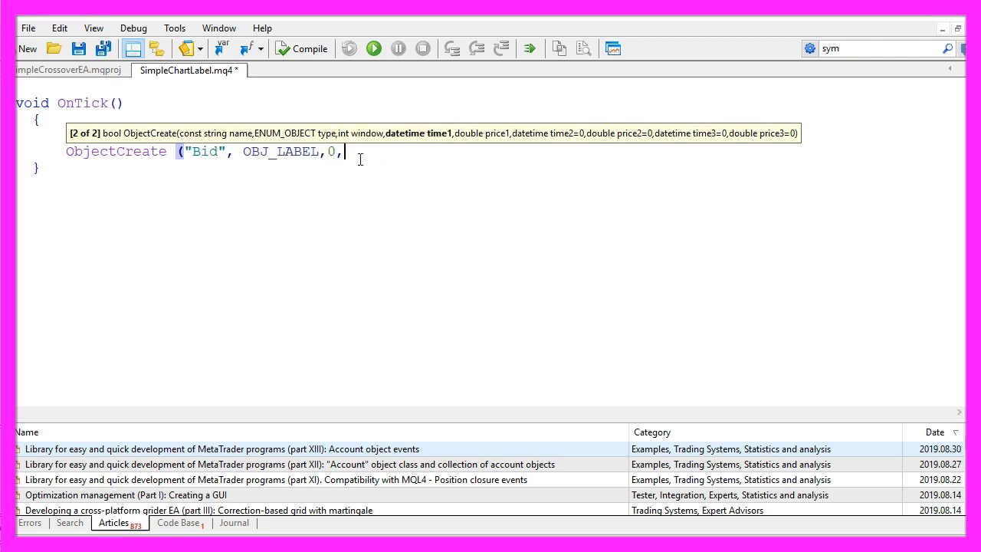
text(0)
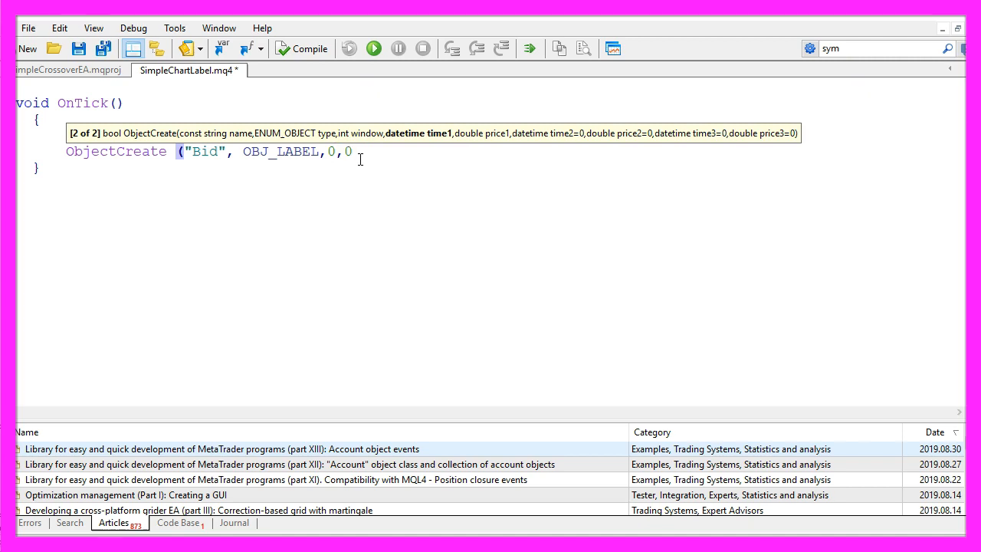
text(,)
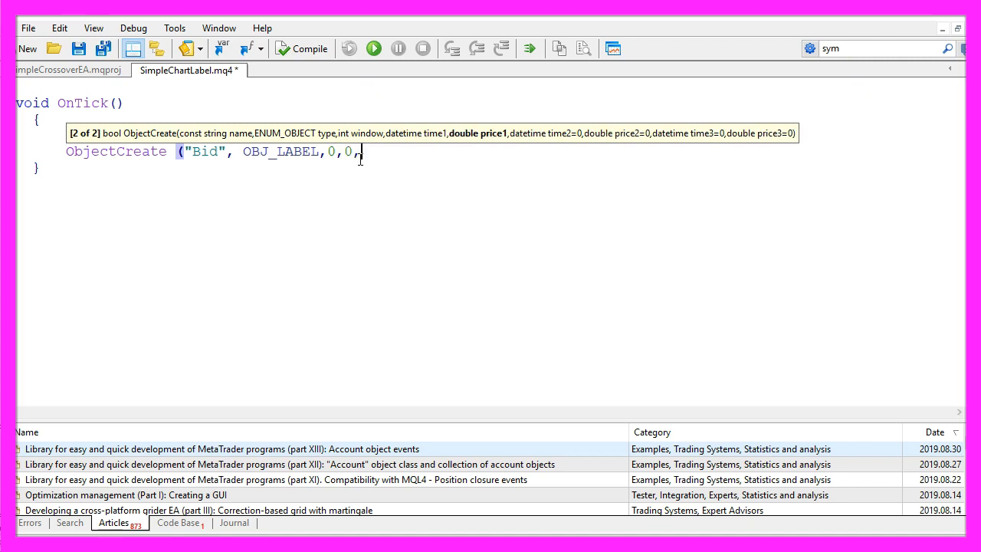
text(0);)
text(ObjectSet ("Bid",OBJPROP_CORNER,1);)
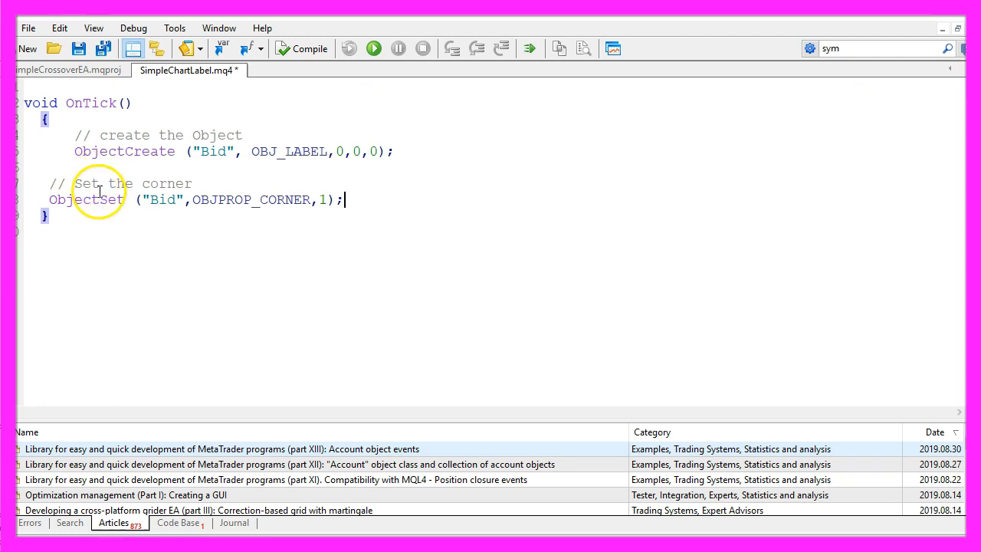
- Highlight OBJPROP_CORNER and the corner value 1 in the ObjectSet line
double_click(87, 199)
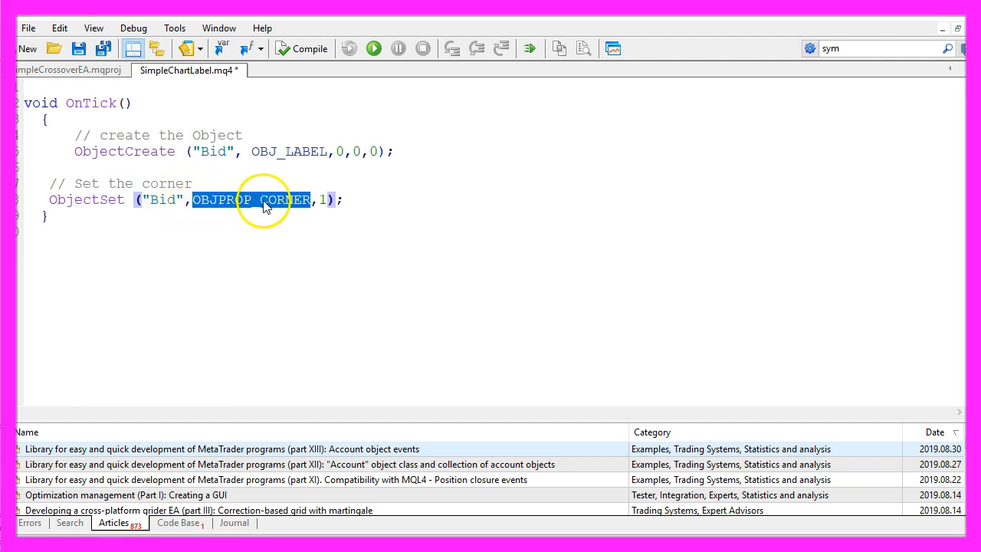
click(322, 199)
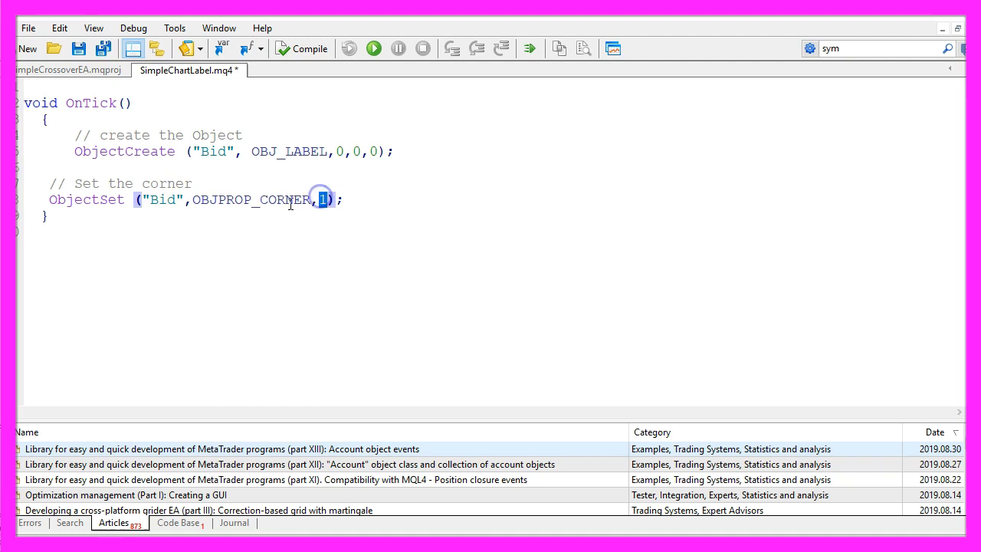
double_click(251, 199)
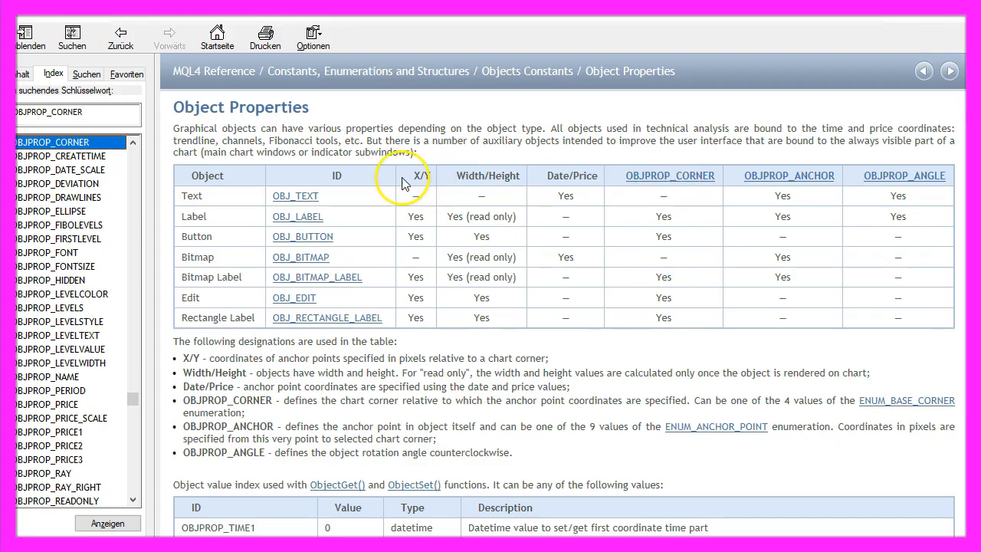
mouse_move(236, 337)
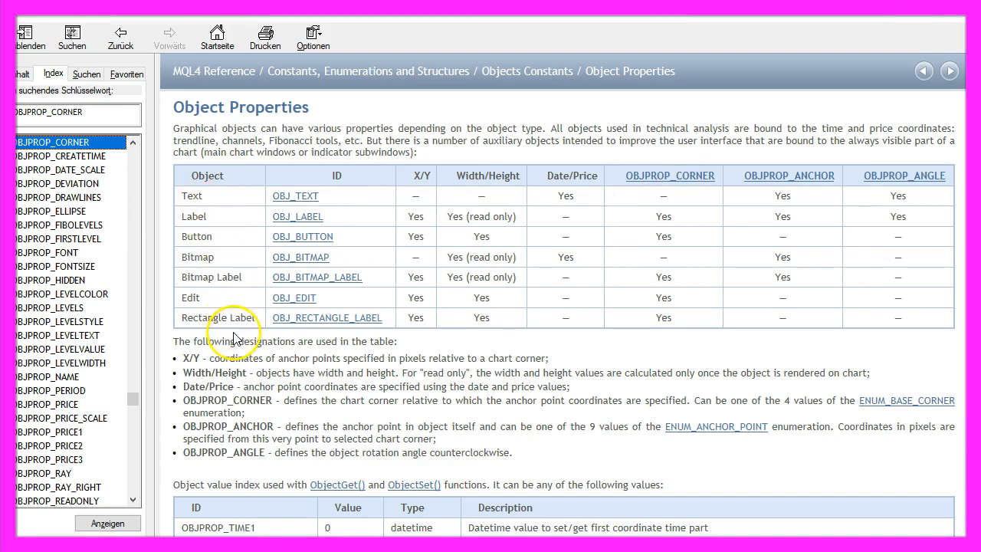
mouse_move(866, 404)
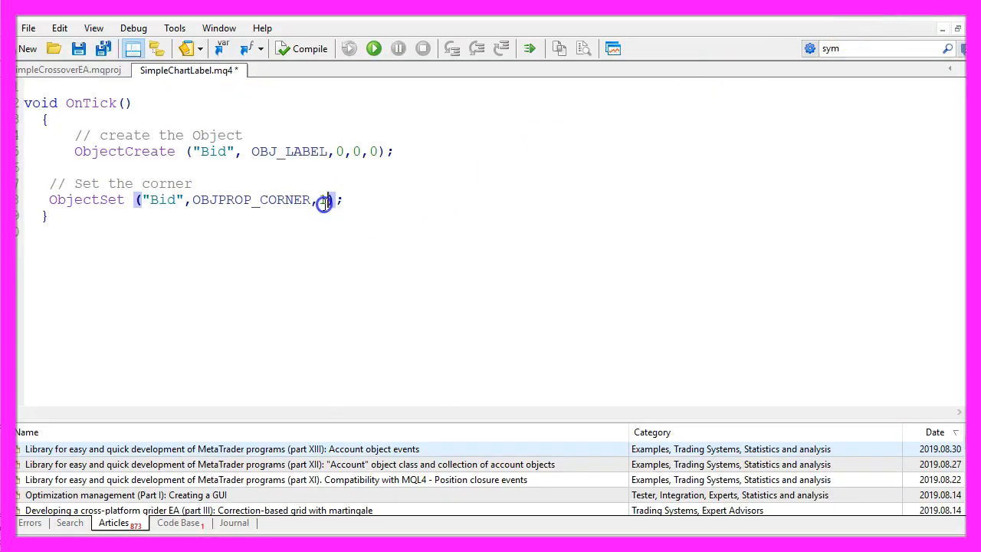
- Replace the corner value 1 with CORNER_RIGHT_UPPER
text(CORNER_RIGHT_UPPER)
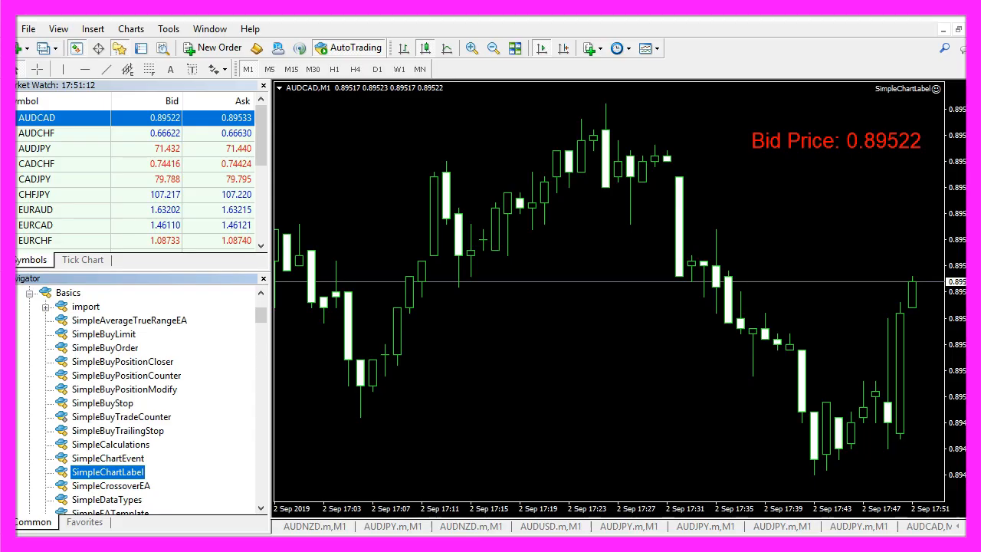
mouse_move(801, 149)
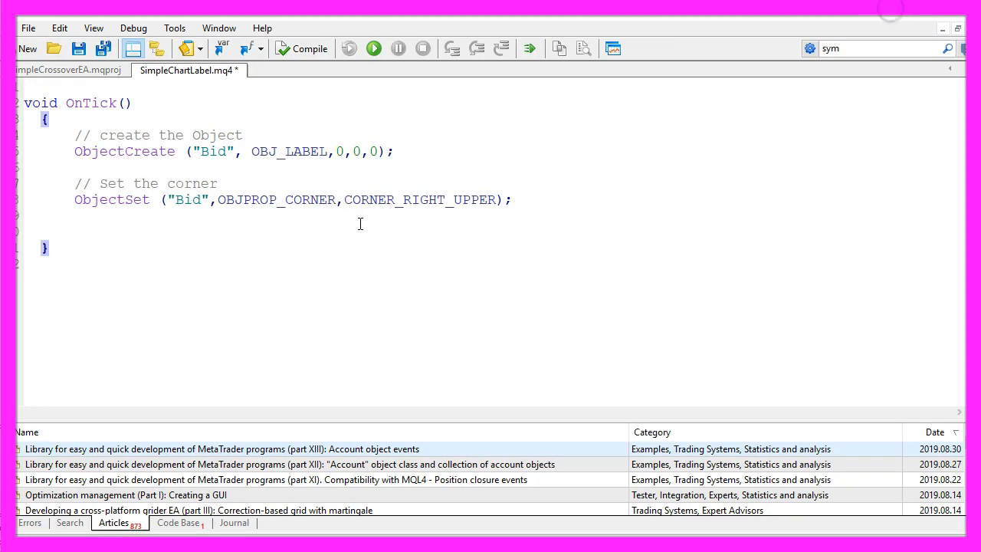
- Add commented ObjectSet lines setting the Bid label's x distance 30 and y distance 60
text(// Set the corner x distance)
text(ObjectSet ("Bid", OBJPROP_XDISTANCE,30);)
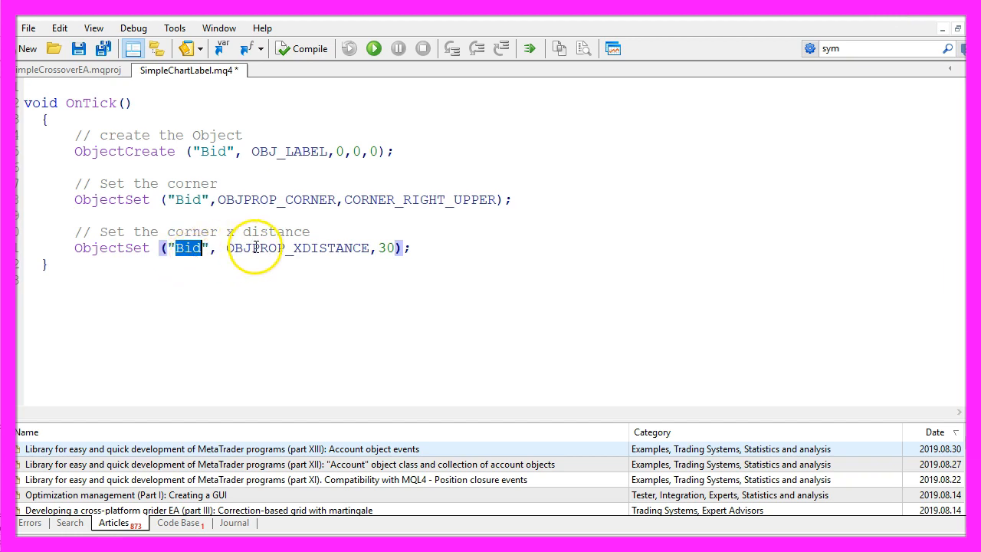
double_click(296, 247)
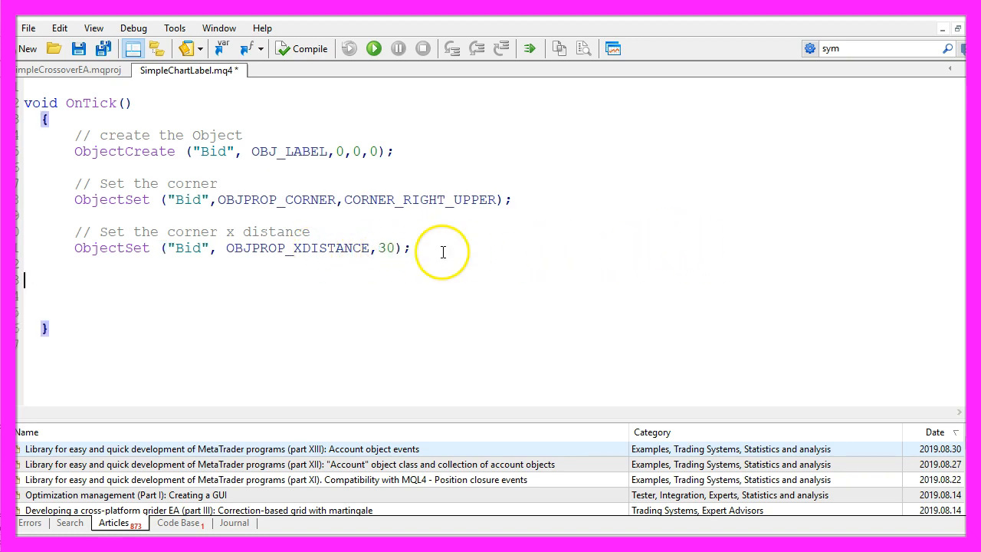
text(// Set the corner y distance)
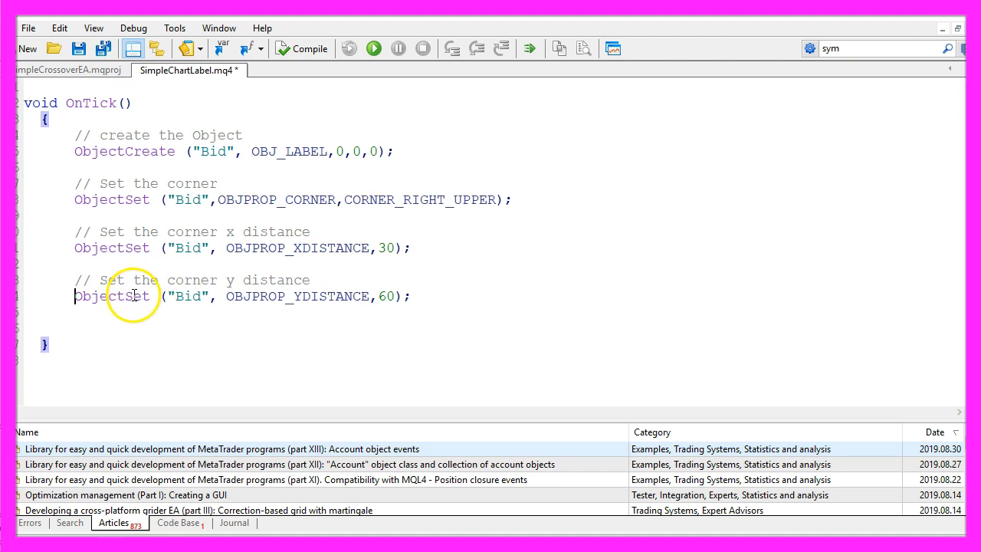
double_click(111, 296)
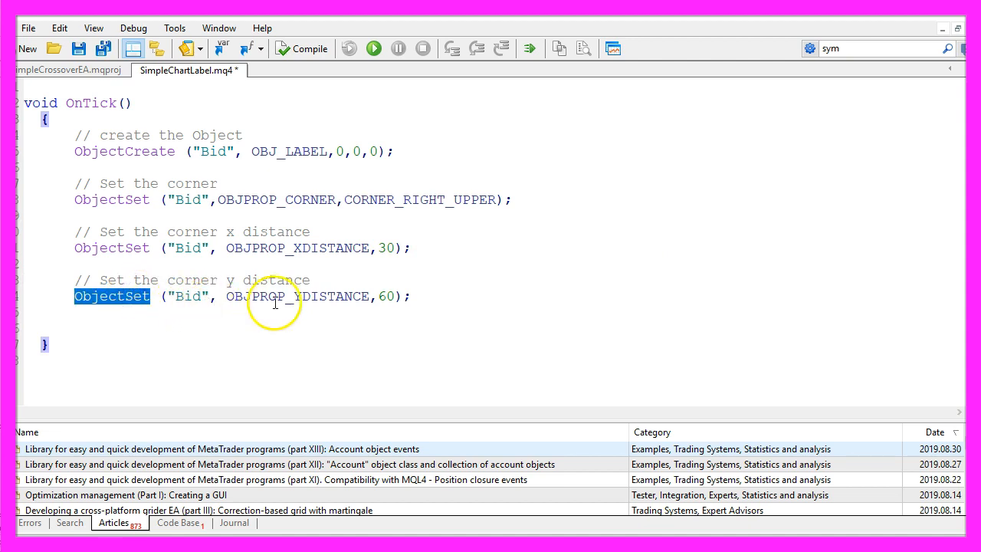
double_click(299, 296)
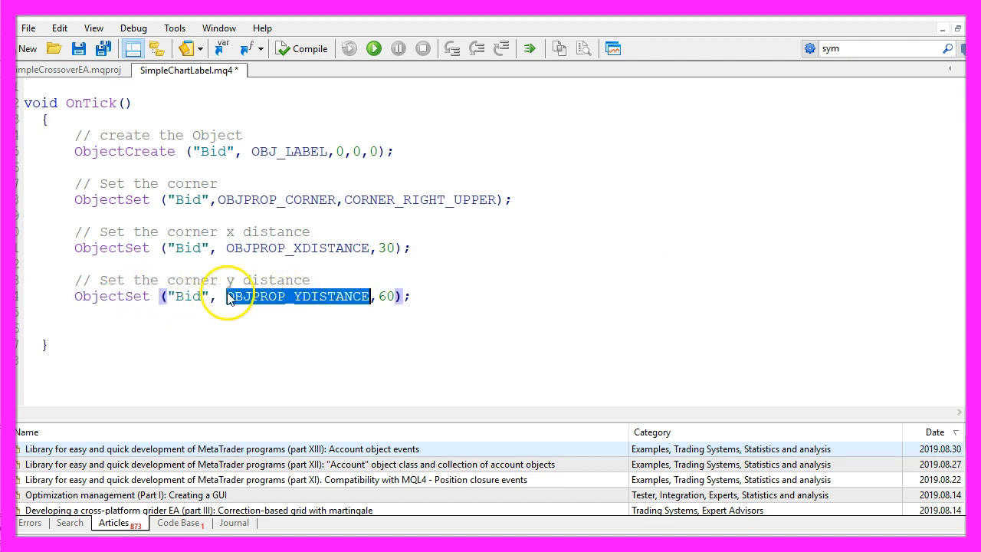
double_click(385, 297)
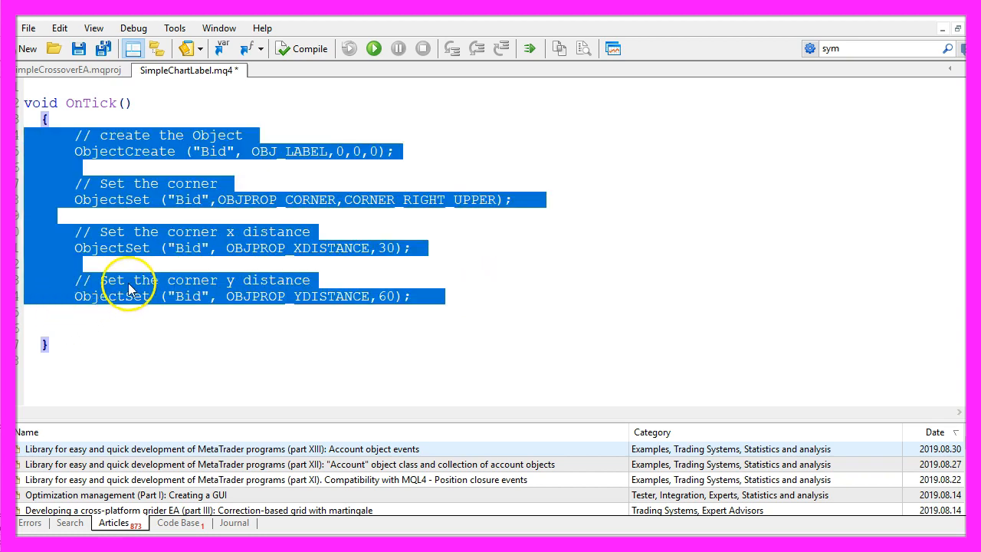
mouse_move(181, 195)
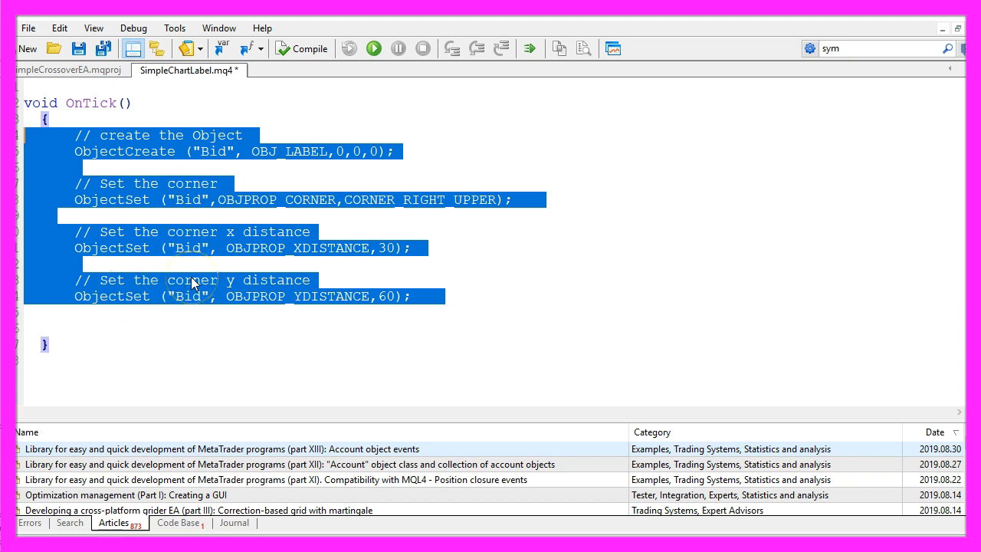
mouse_move(205, 259)
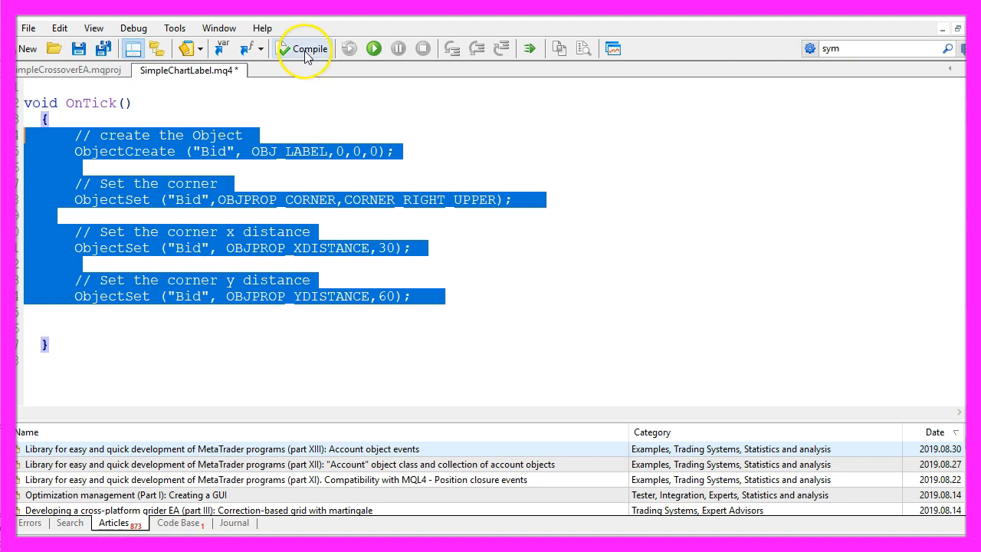
mouse_move(307, 49)
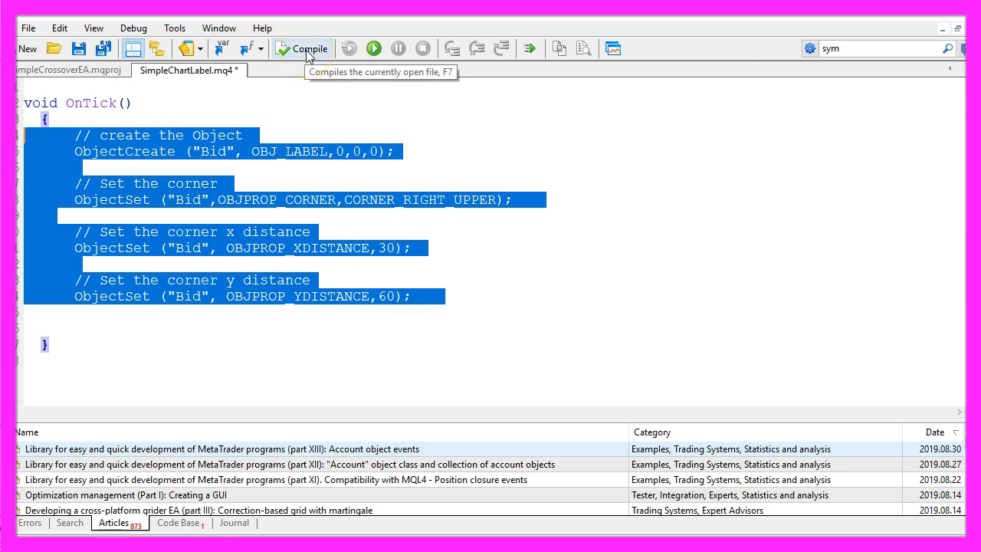
- Compile SimpleChartLabel with 0 errors and 0 warnings, then switch to MetaTrader 4
click(310, 49)
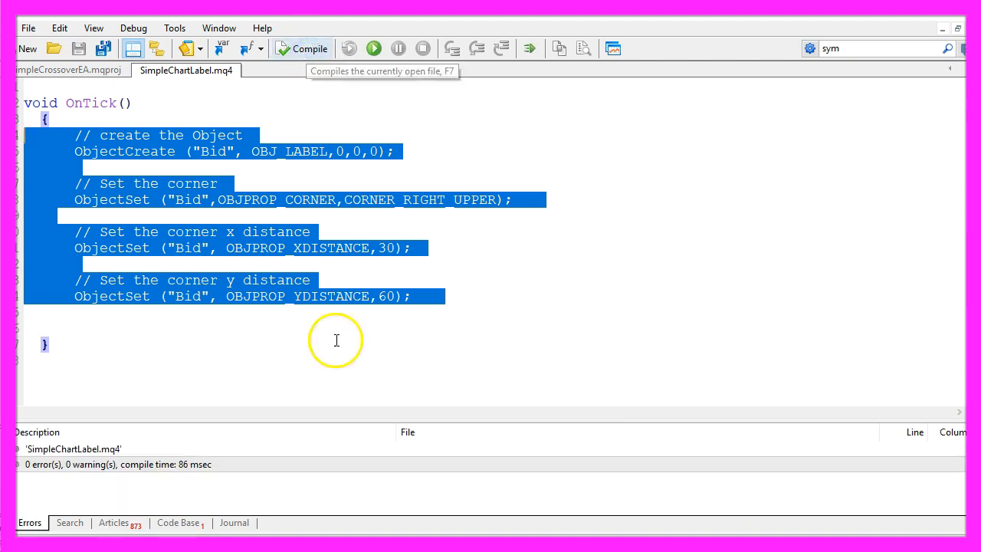
click(115, 464)
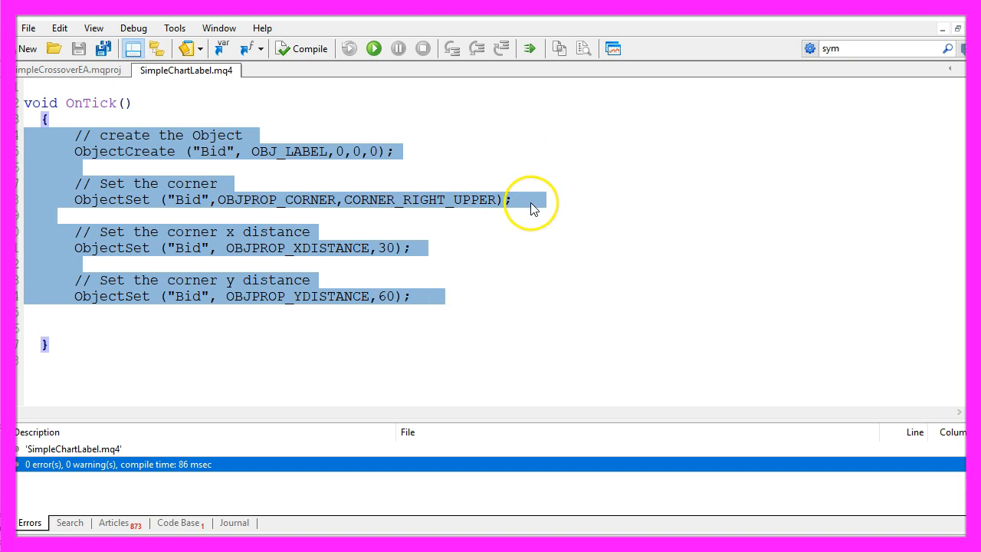
mouse_move(613, 49)
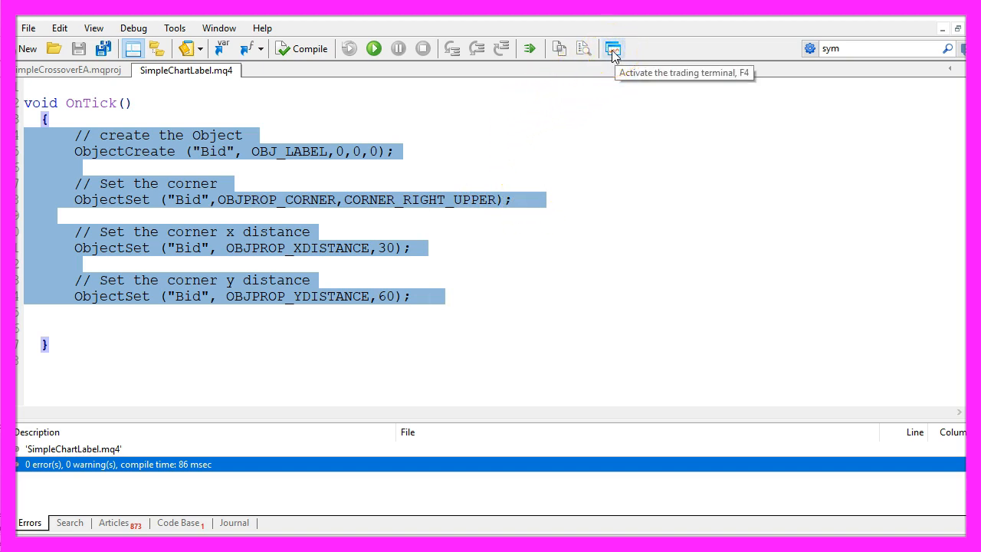
click(613, 48)
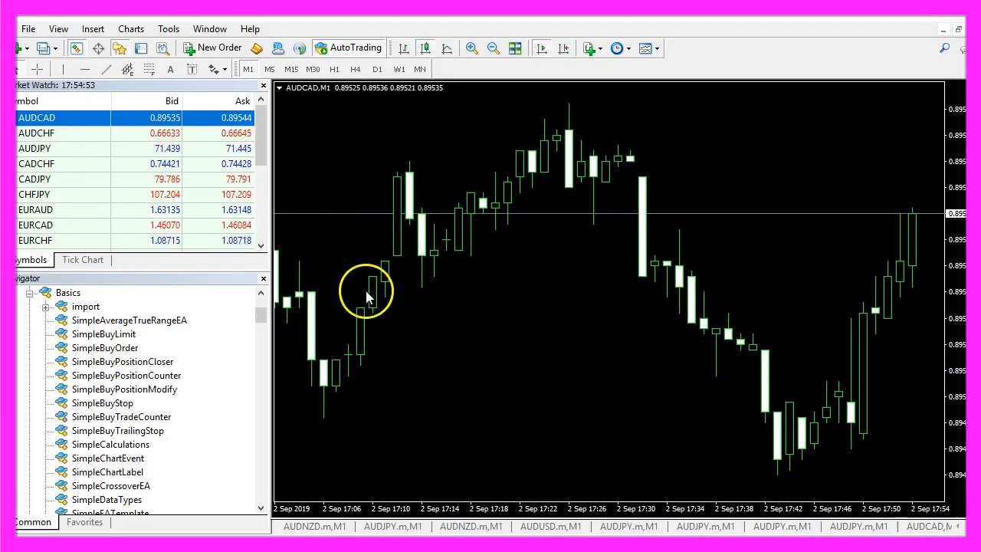
mouse_move(587, 295)
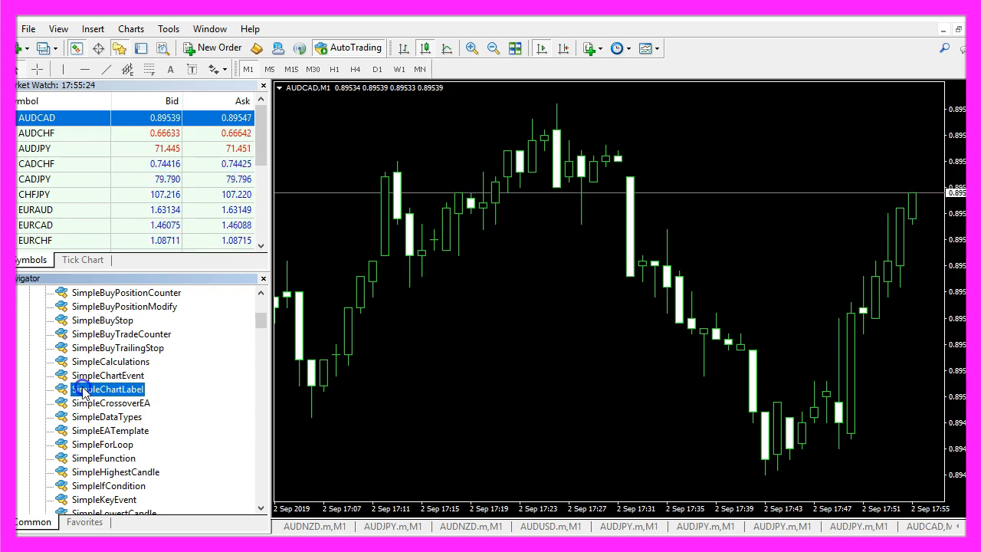
- Attach SimpleChartLabel from the Navigator to the AUDCAD chart and confirm
scroll(down, 3)
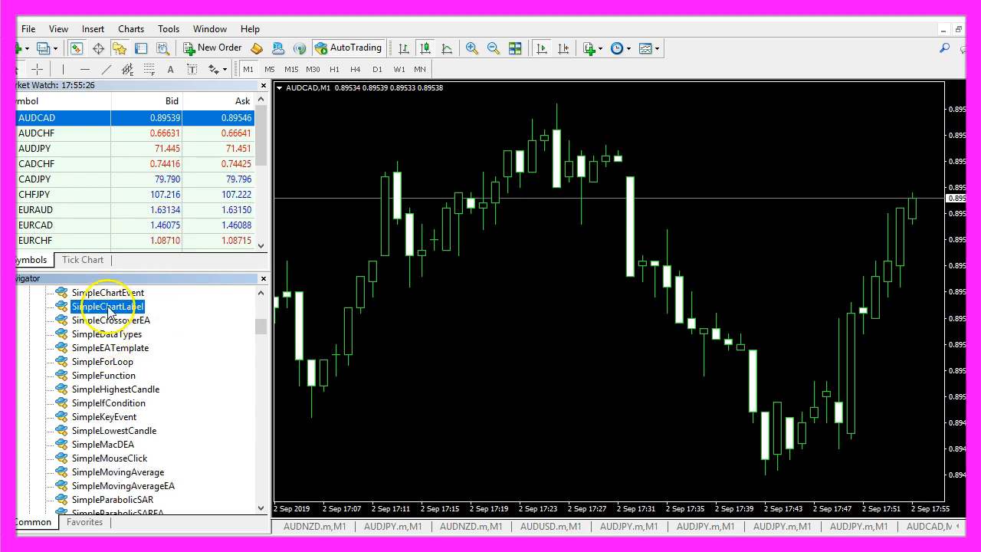
right_click(107, 306)
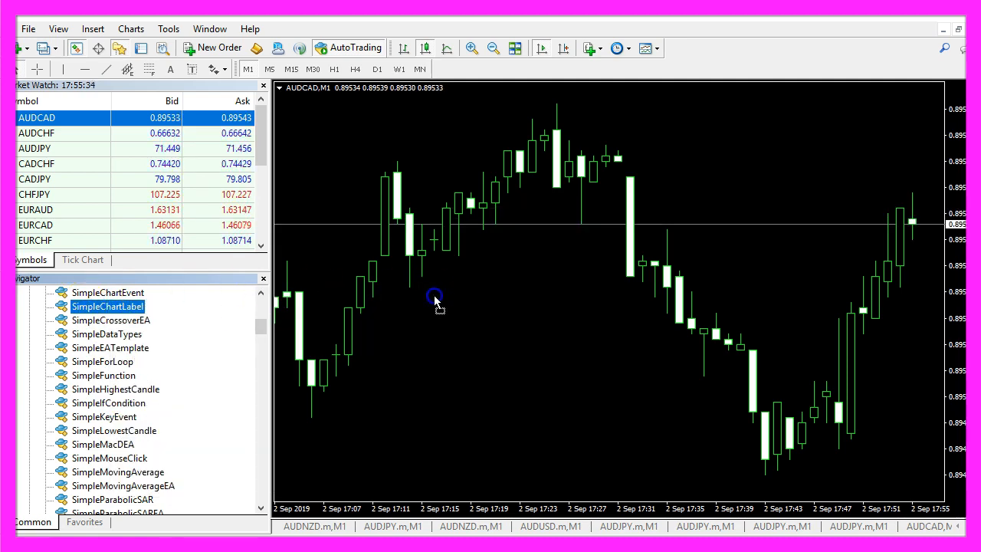
double_click(108, 306)
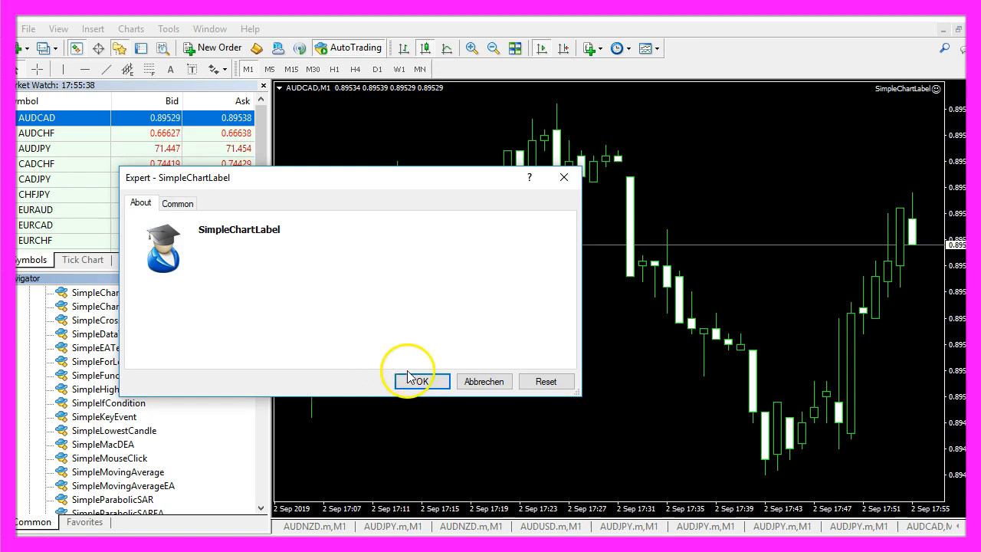
click(420, 381)
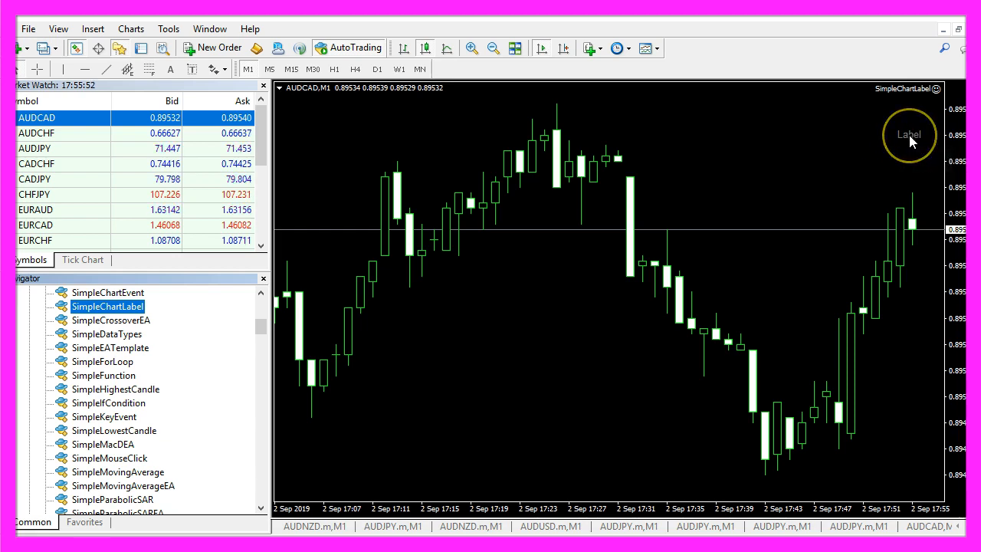
mouse_move(912, 140)
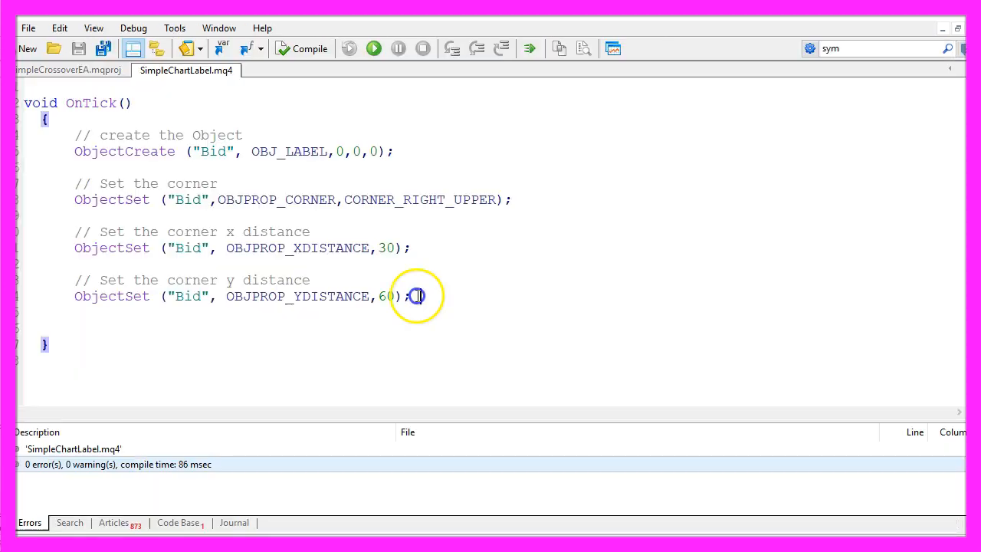
- Add ObjectSetText showing 'Bid Price: ' plus DoubleToStr(Bid,Digits), size 20, Arial, Green
key(enter)
text(ObjectSetText ("Bid","Bid Price: "+DoubleToStr(Bid,Digits),20,"Arial",Red);)
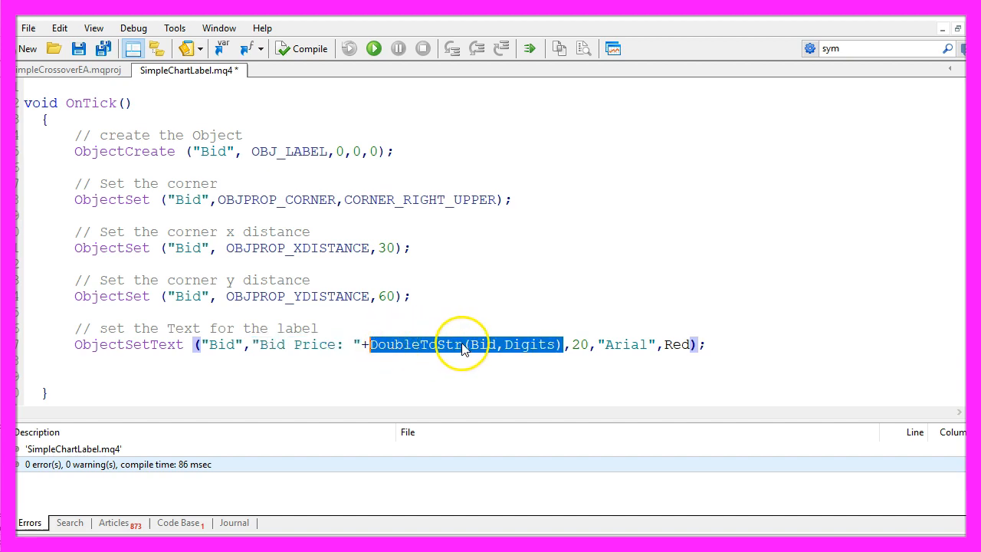
double_click(482, 345)
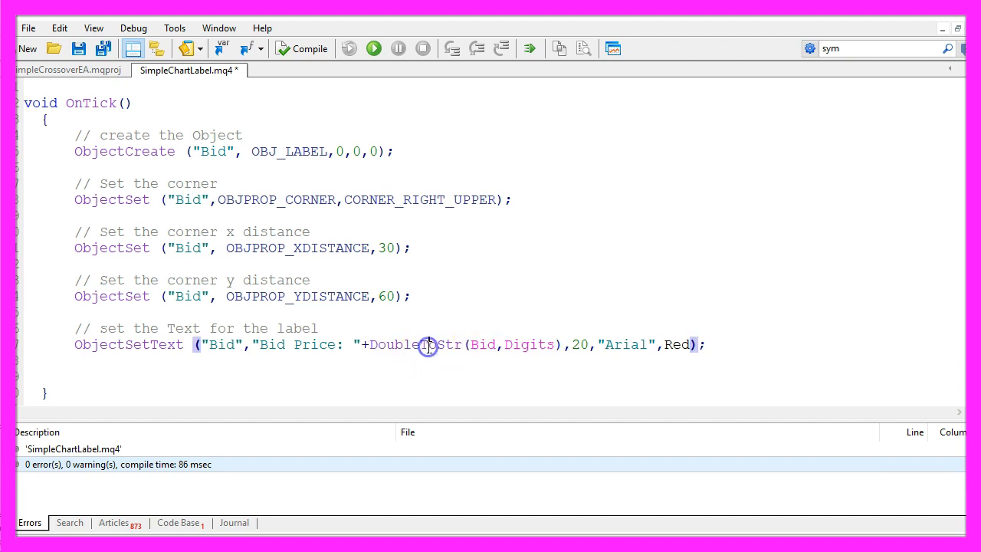
double_click(529, 344)
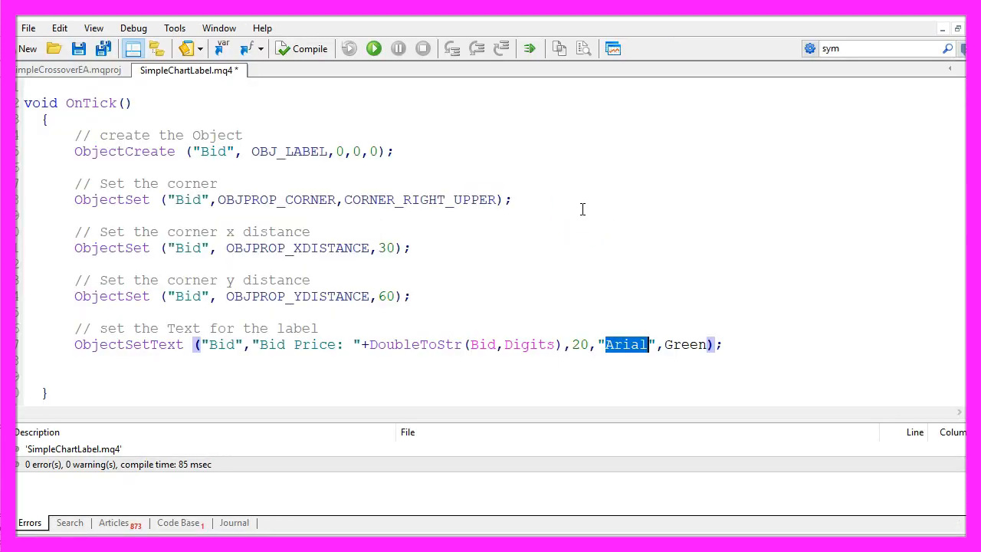
- Change the label font from Arial to Impact
text(I)
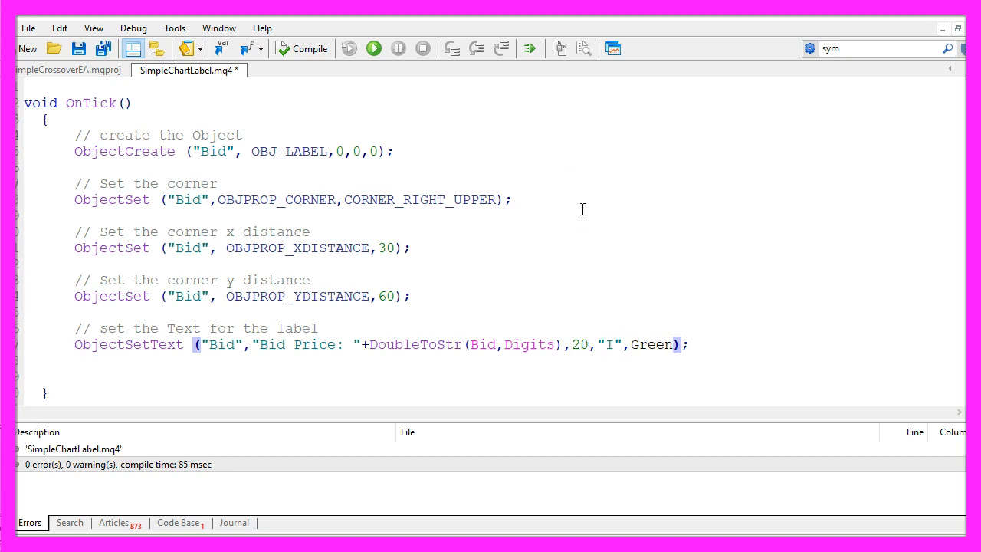
text(mpact)
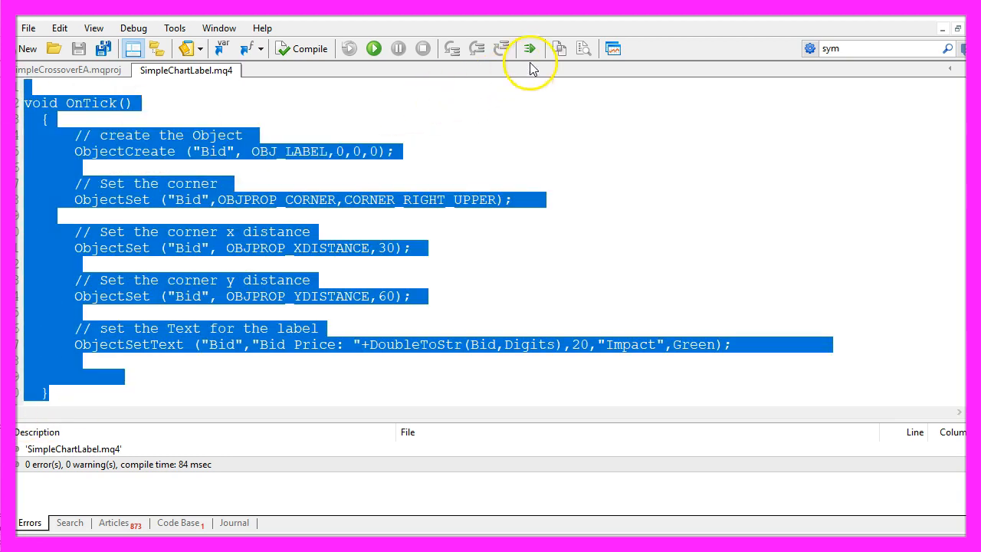
mouse_move(591, 48)
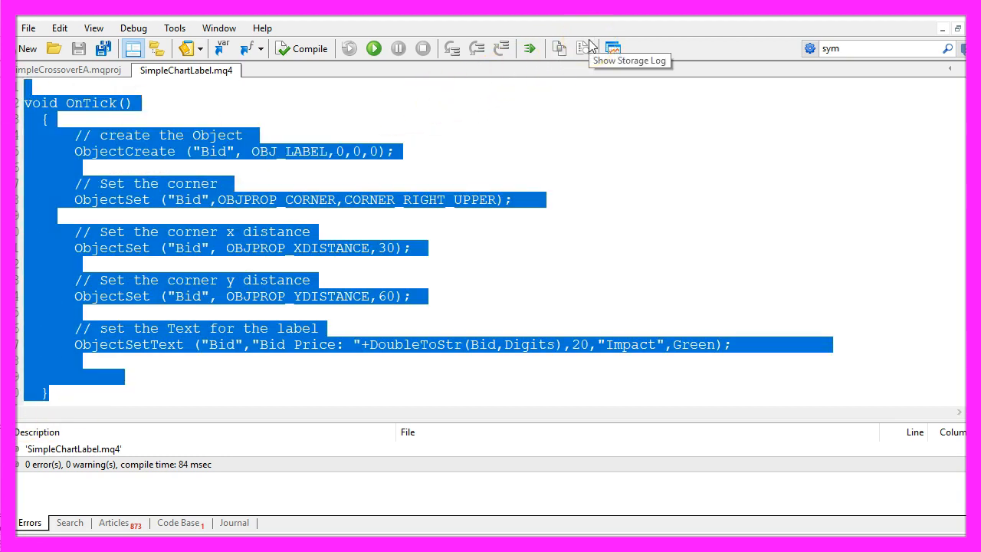